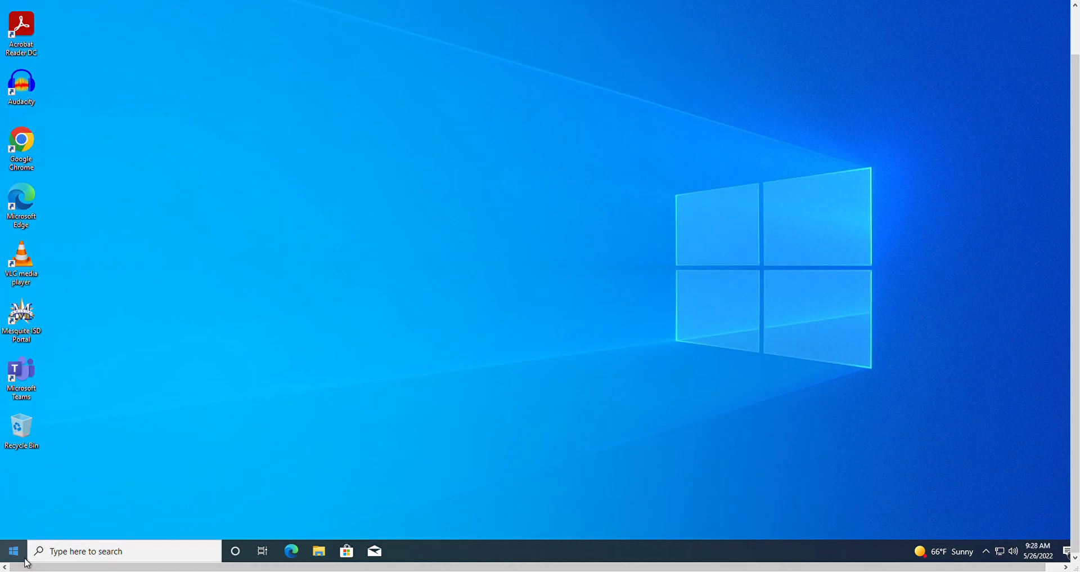
- From the Start menu app list, expand the Microsoft Endpoint Manager folder to show Software Center
left_click(12, 550)
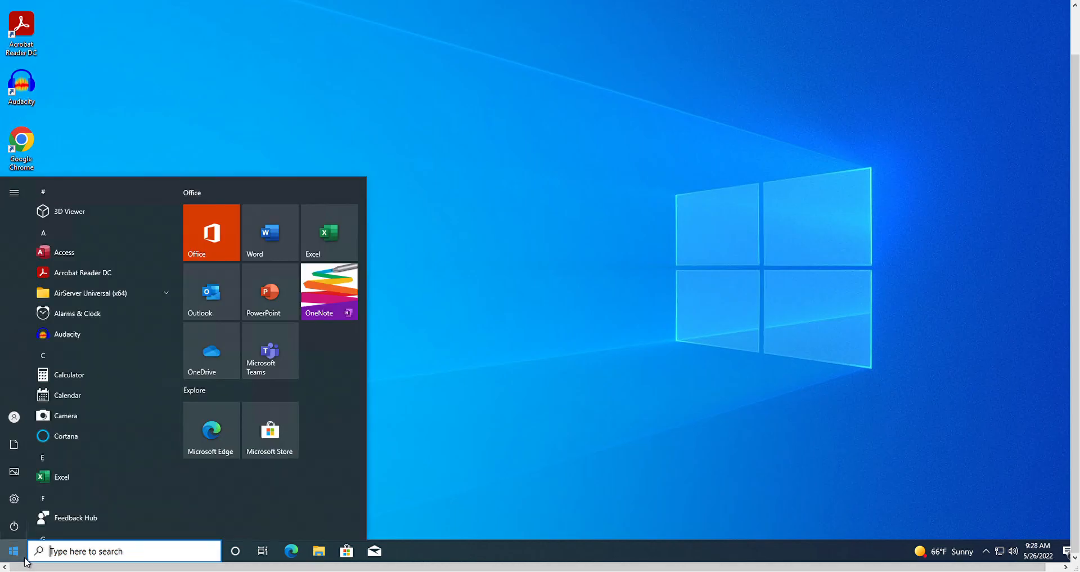
mouse_move(328, 292)
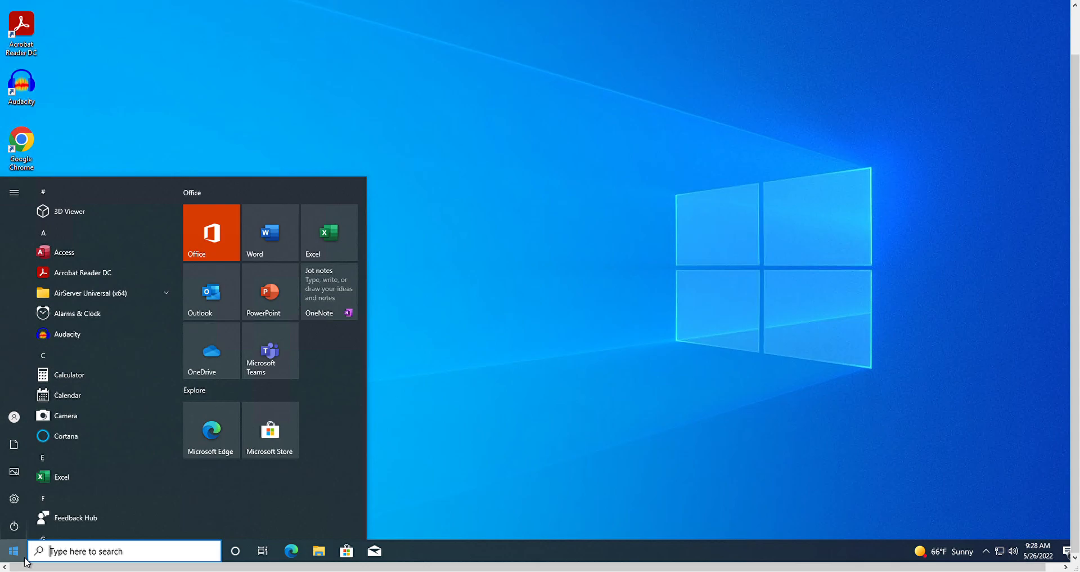
scroll("down", 3)
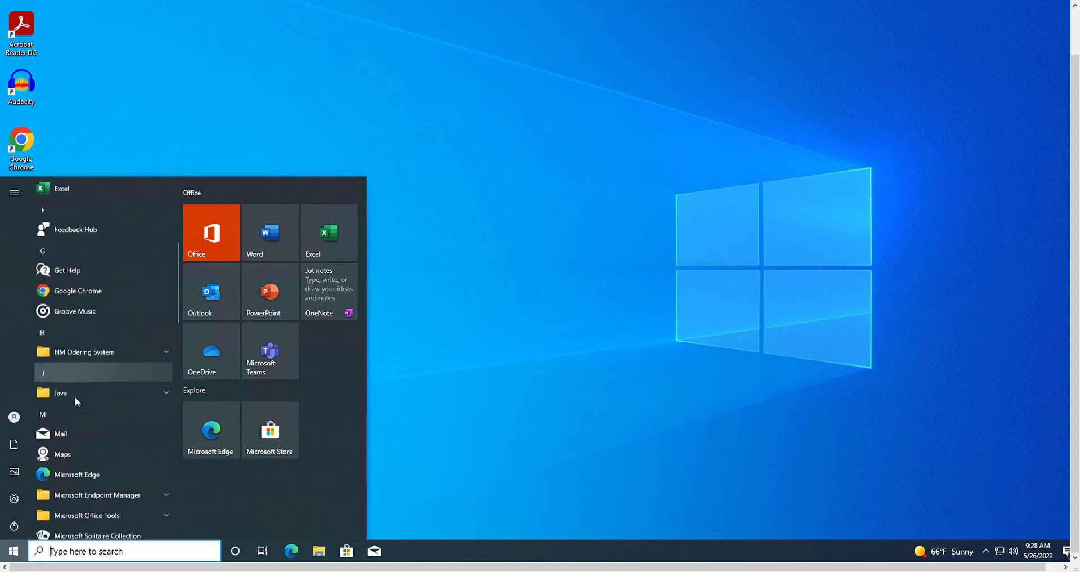
scroll("down", 3)
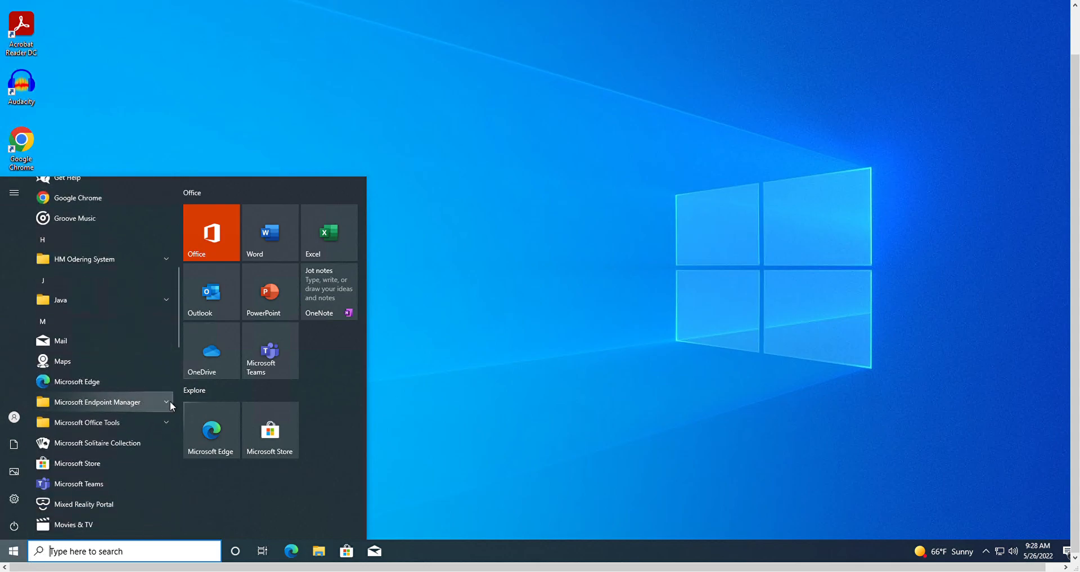
left_click(166, 402)
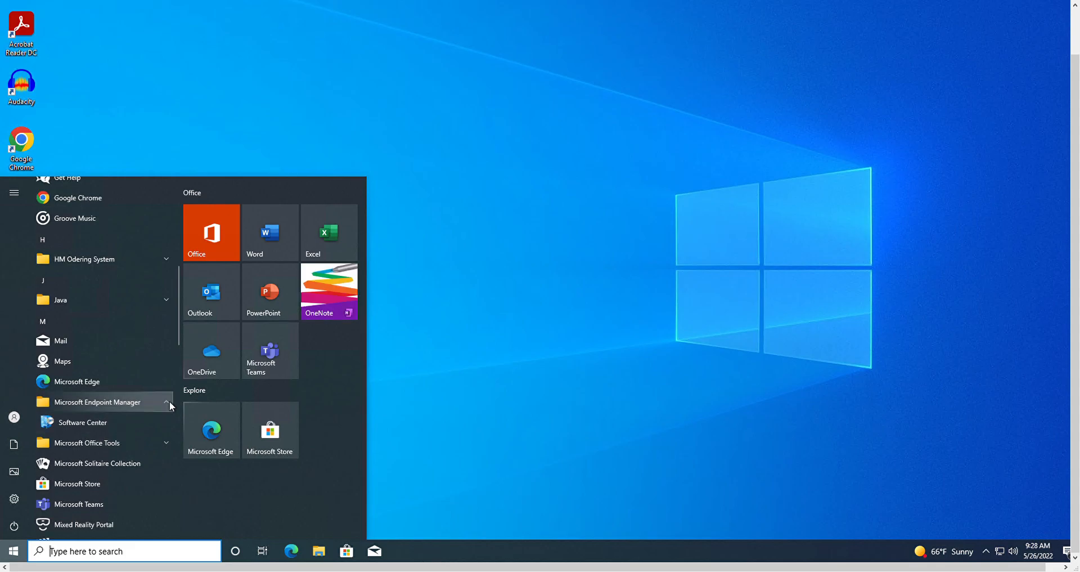
mouse_move(98, 427)
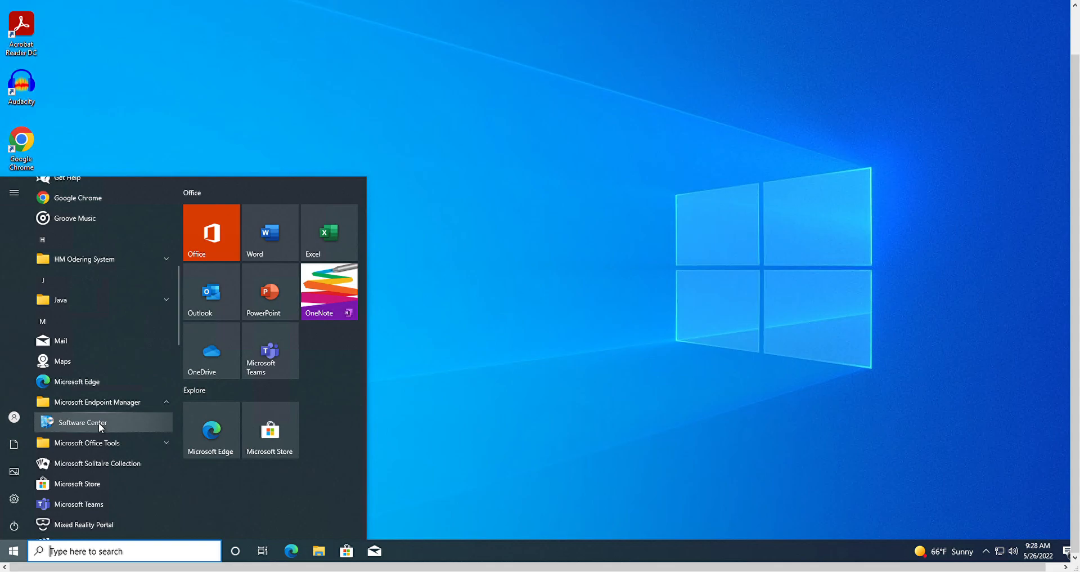
- Search Windows for "soft" so Software Center appears as the best match
left_click(474, 422)
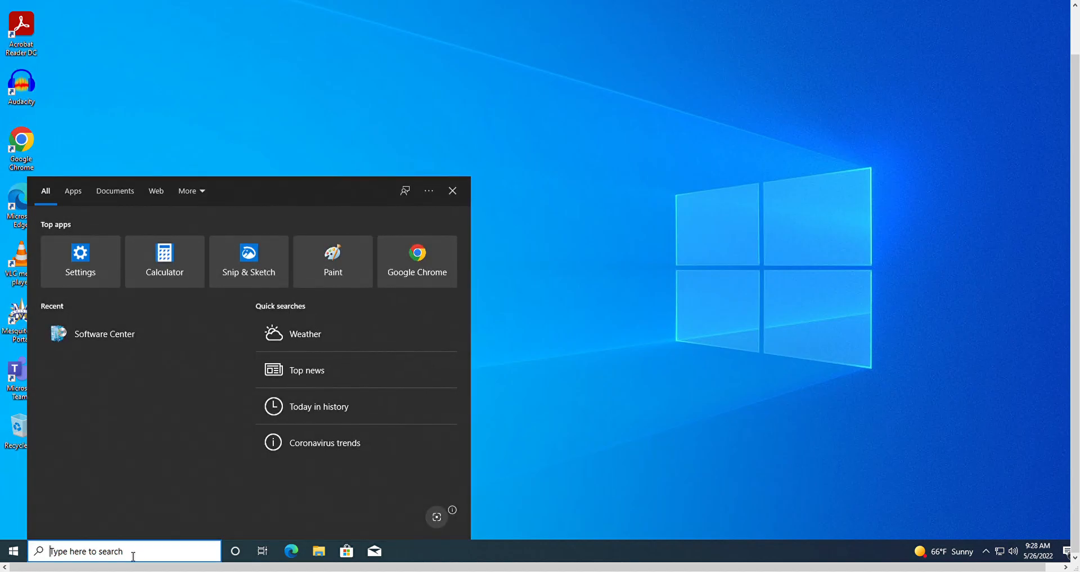
type("soft")
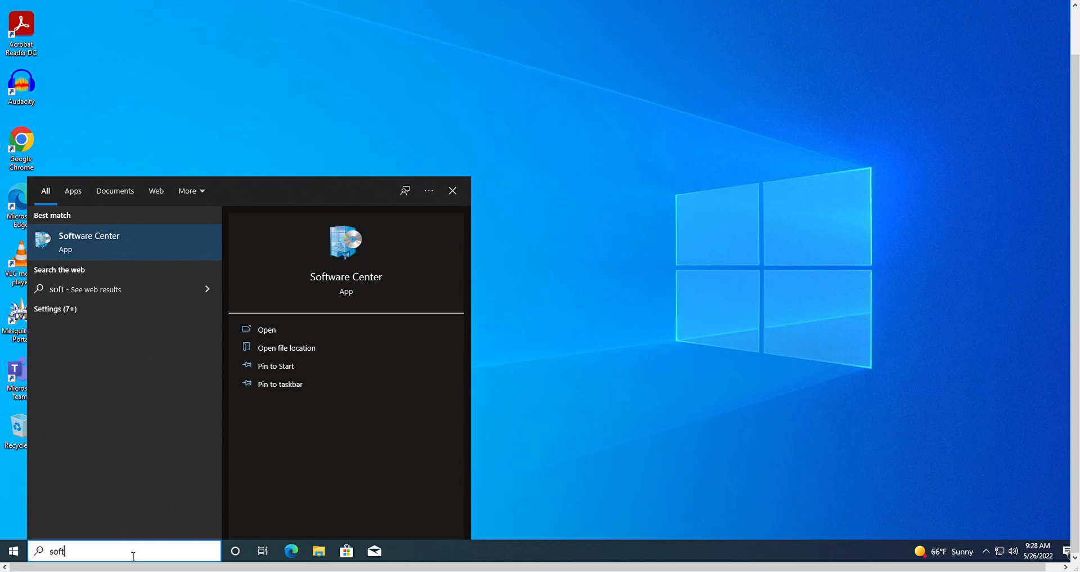
mouse_move(102, 249)
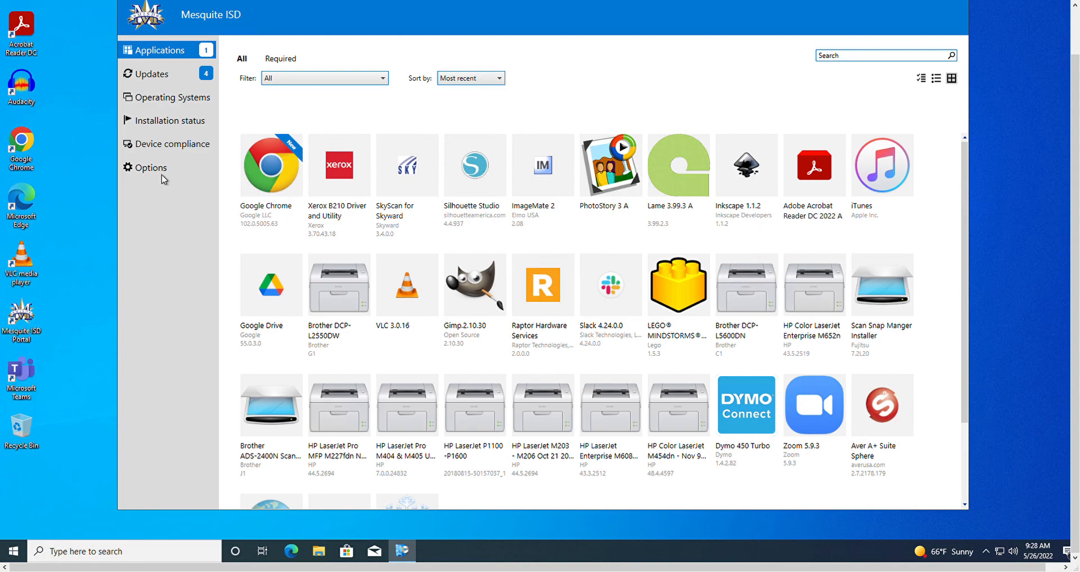
mouse_move(174, 88)
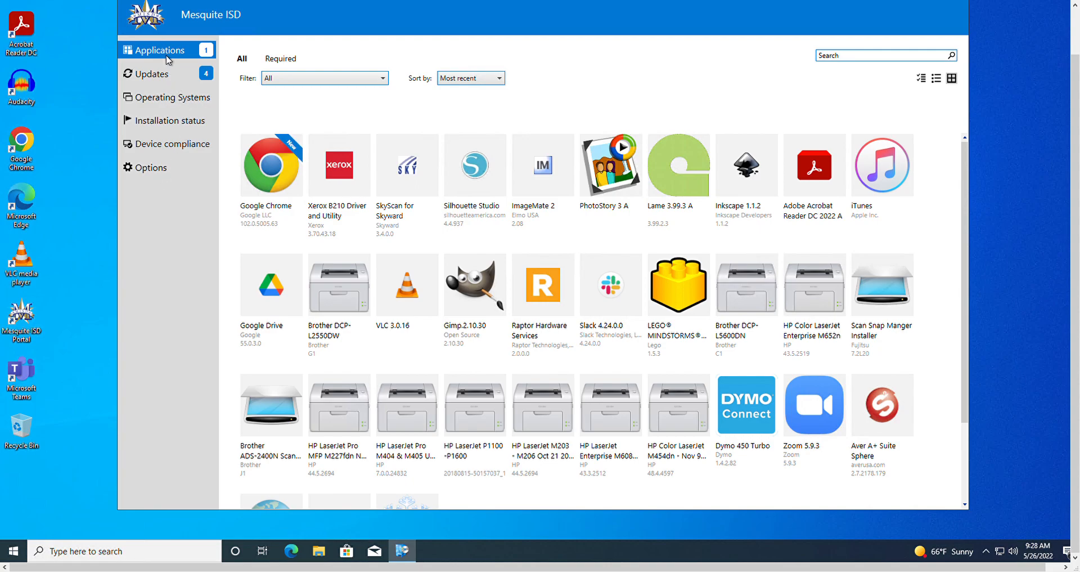
mouse_move(183, 62)
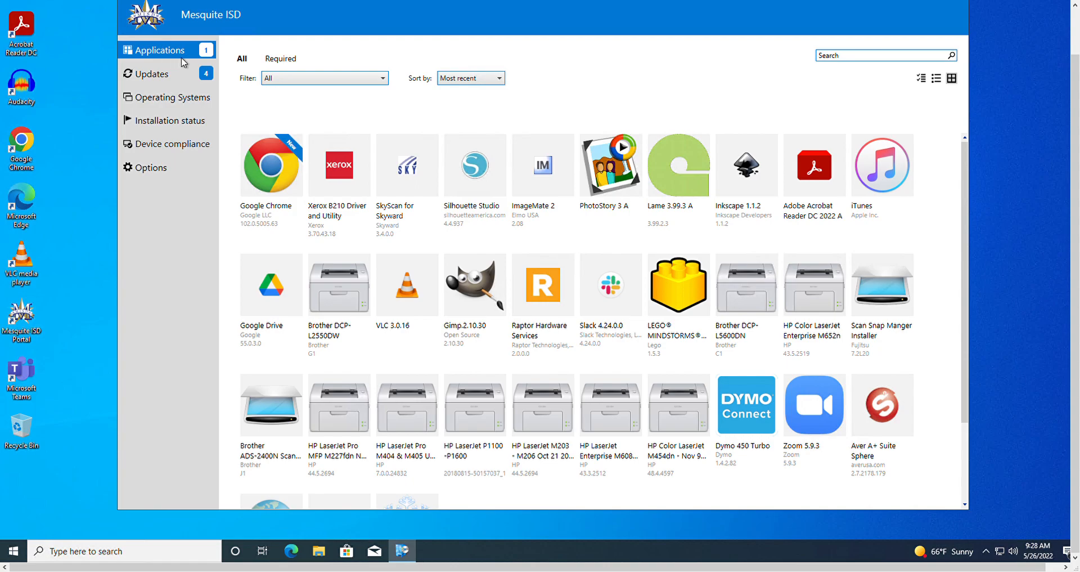
mouse_move(194, 59)
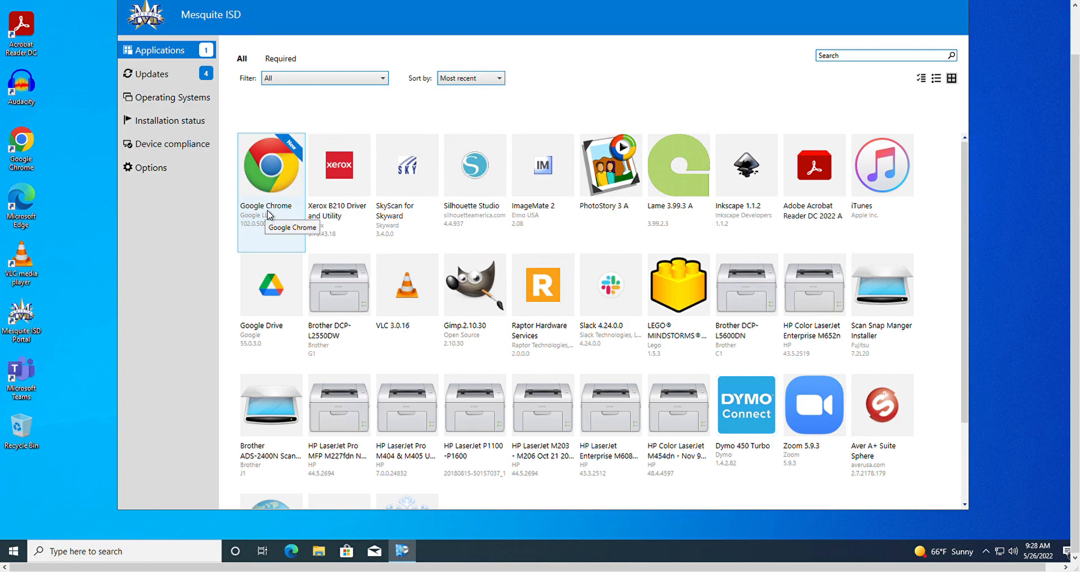
mouse_move(182, 120)
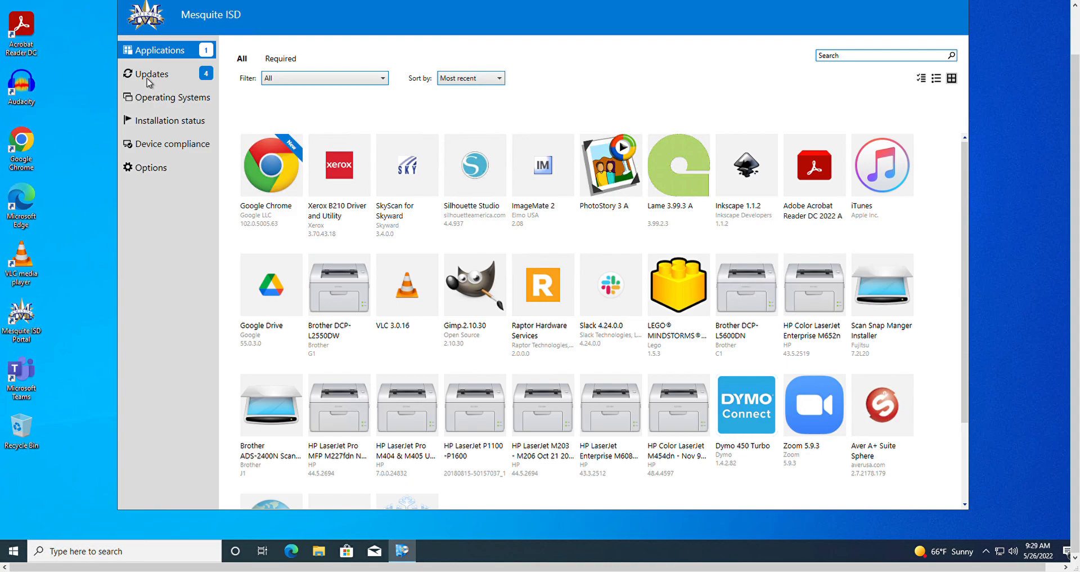
left_click(153, 74)
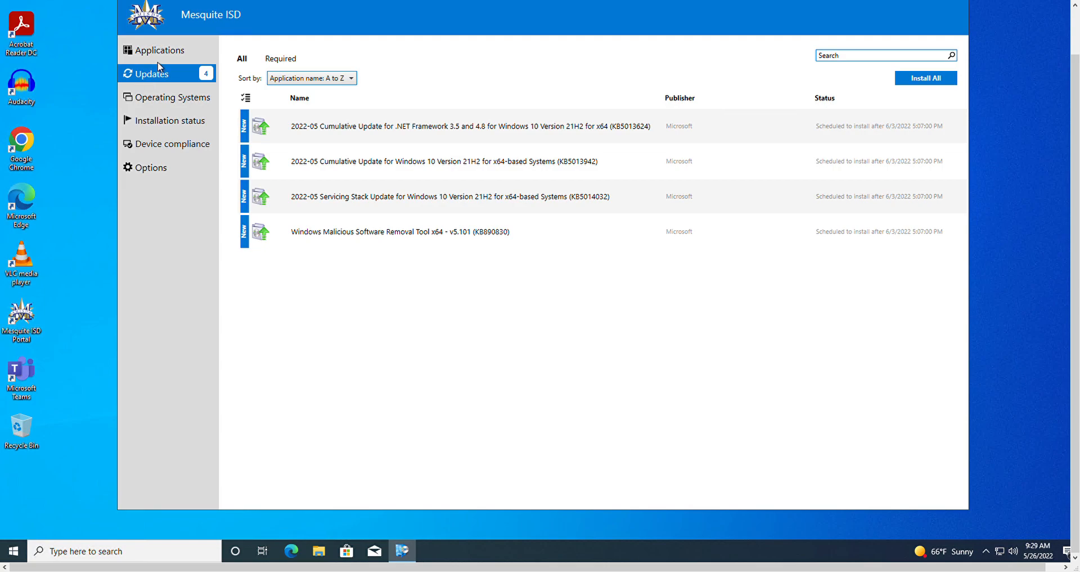
left_click(161, 50)
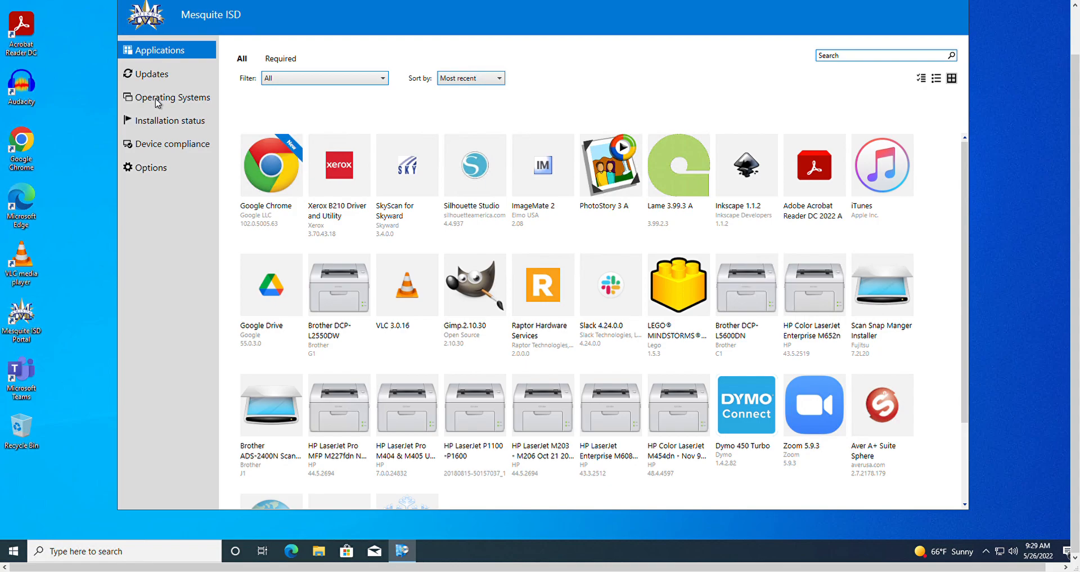
- Filter the Software Center catalog to OS Add-ons, leaving Lame, iTunes, Google Drive and VLC
left_click(384, 77)
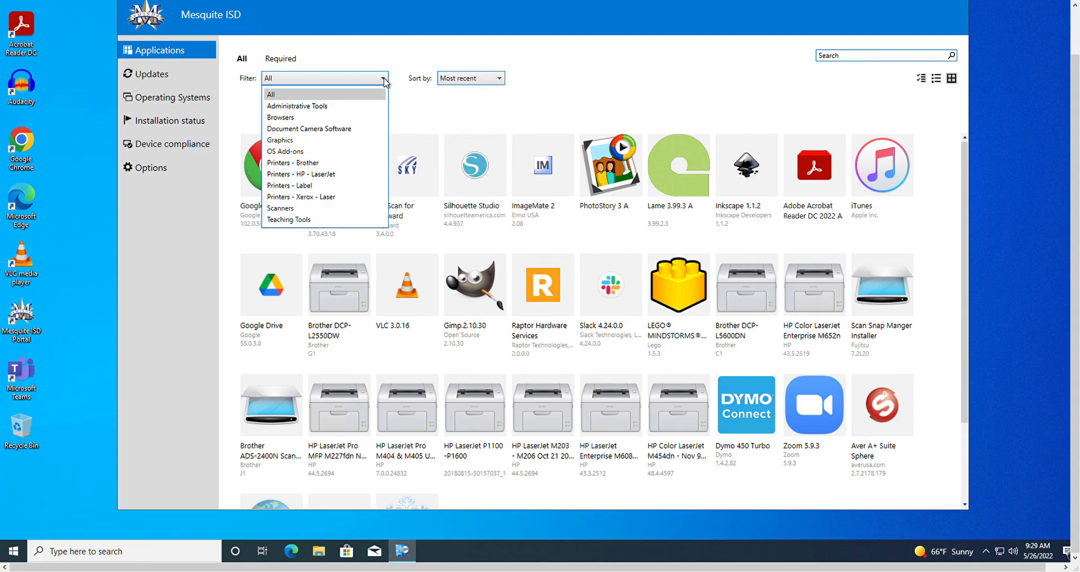
mouse_move(317, 196)
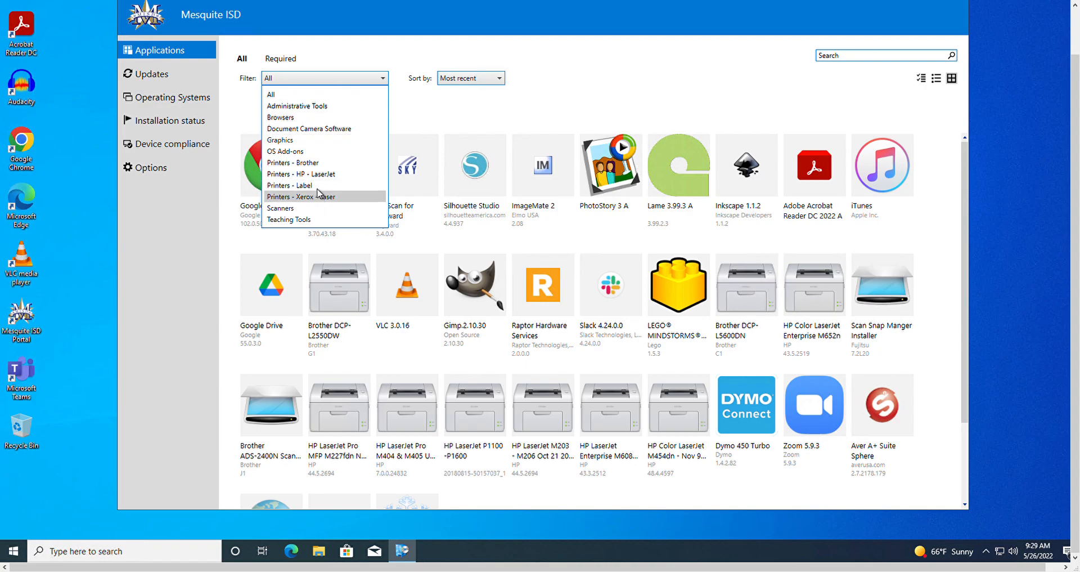
mouse_move(305, 151)
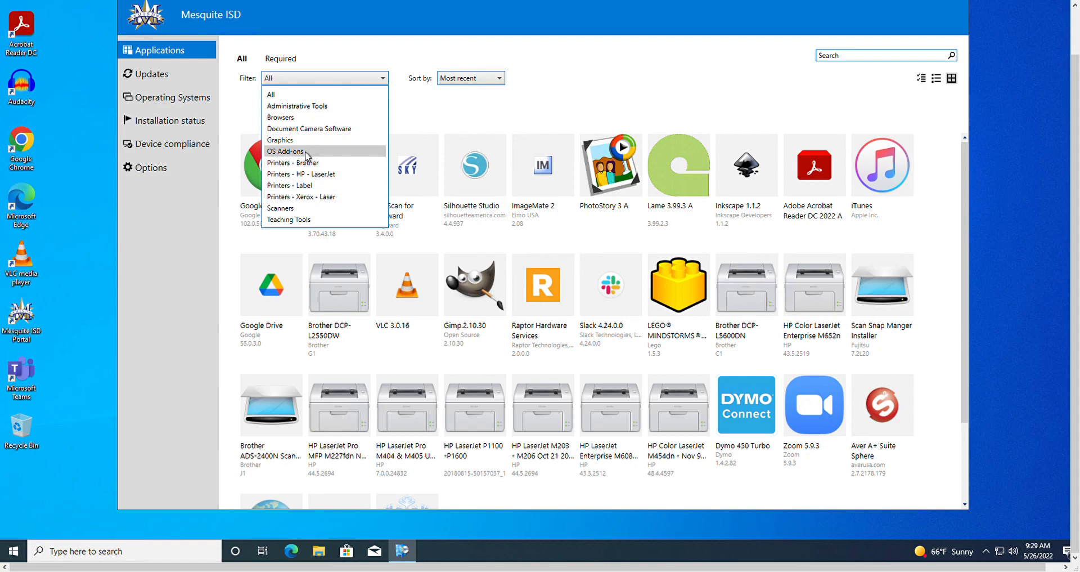
left_click(285, 151)
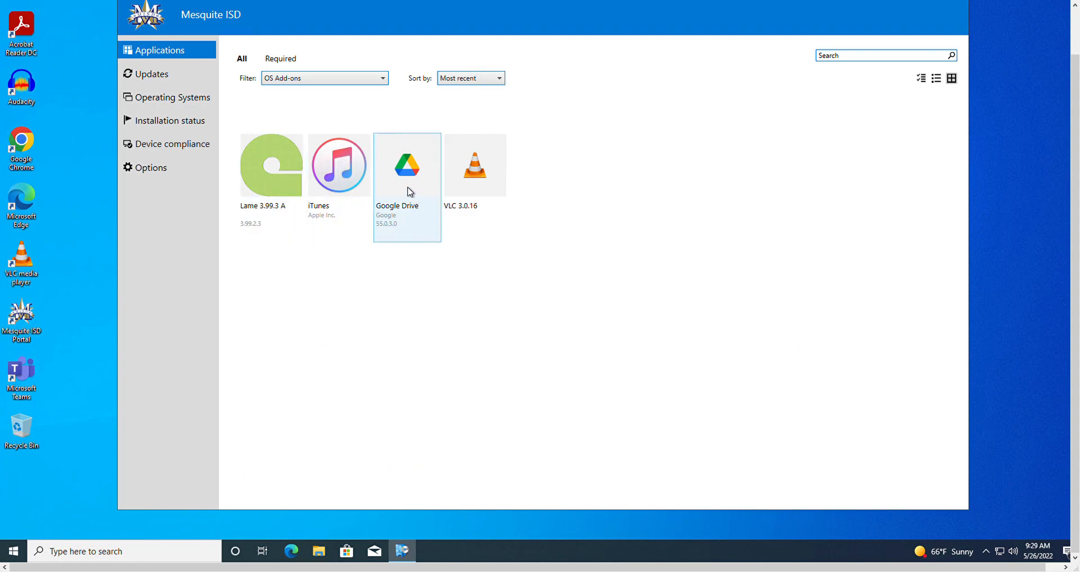
mouse_move(407, 192)
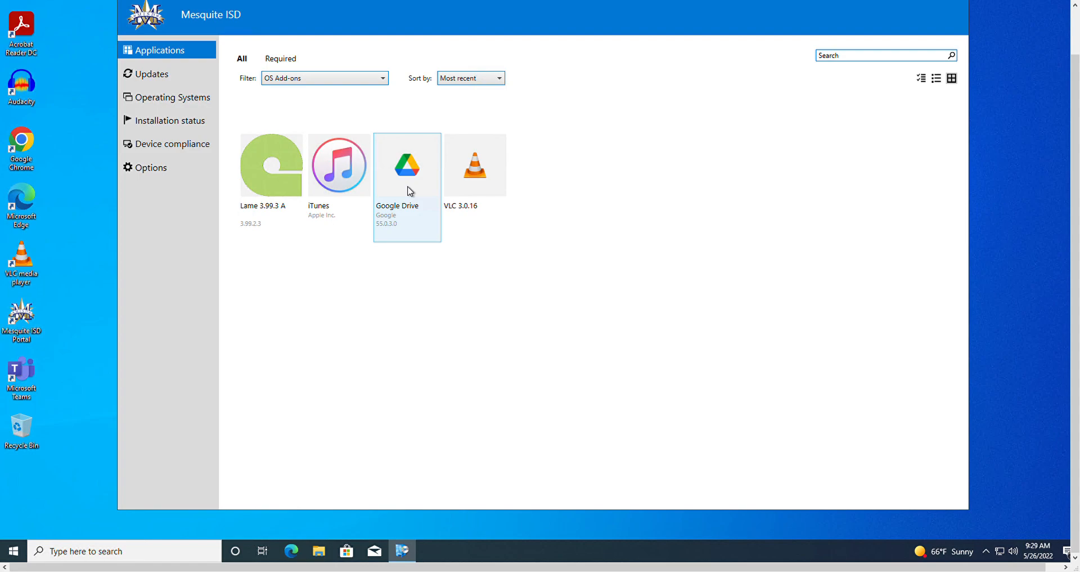
mouse_move(408, 191)
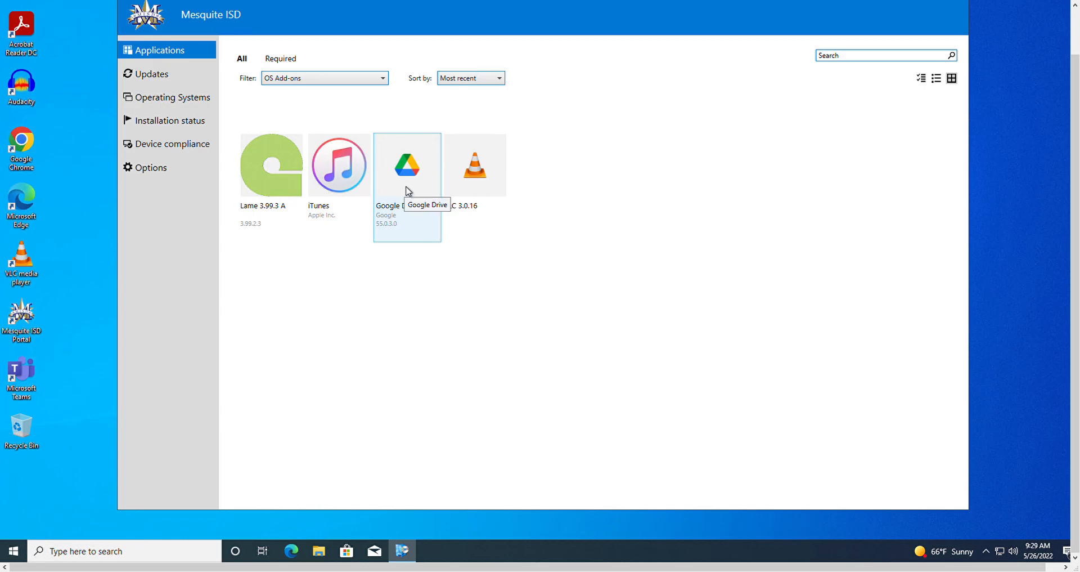
- Open Google Drive's details page, showing version 55.0.3.0 with an Install button
left_click(406, 164)
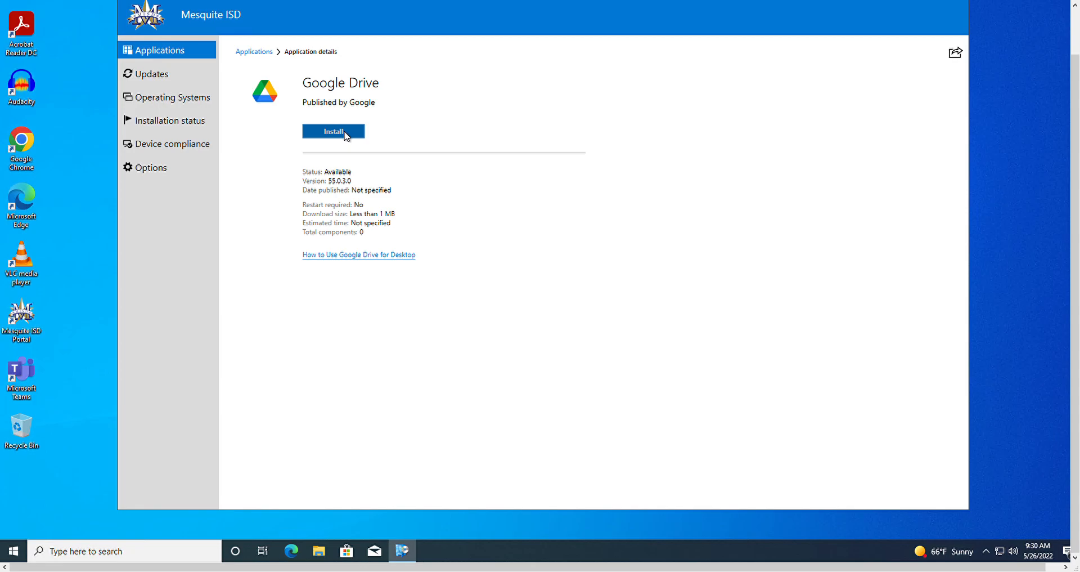
mouse_move(377, 241)
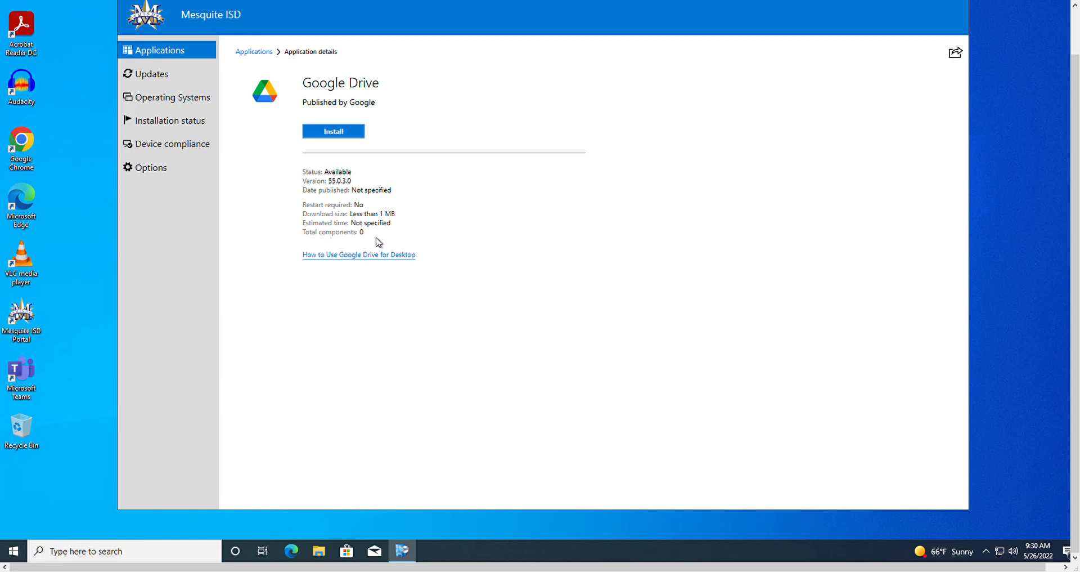
mouse_move(355, 239)
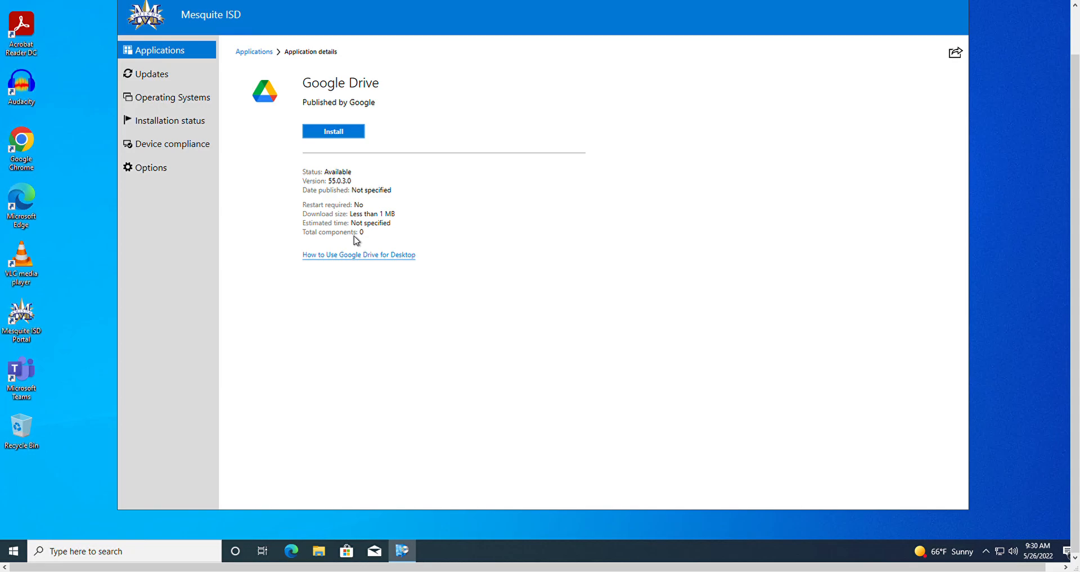
mouse_move(311, 250)
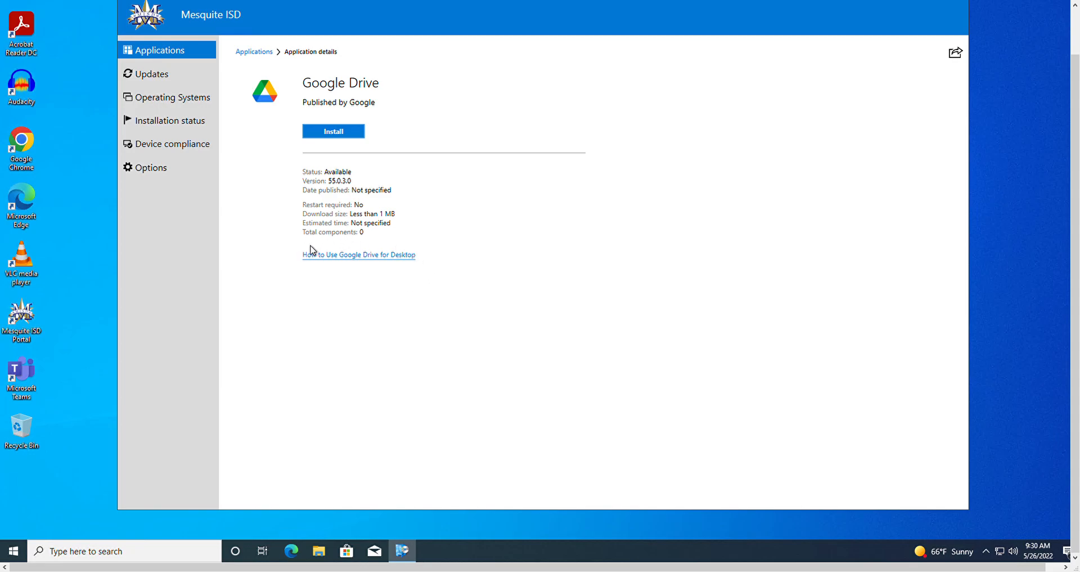